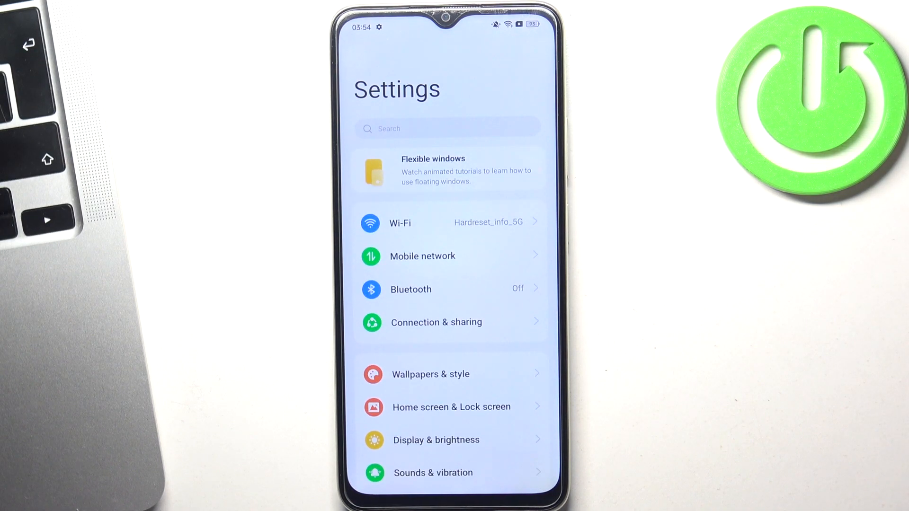
Scroll the Settings list to its bottom sections showing About device and Users & accounts.
scroll(up, 3)
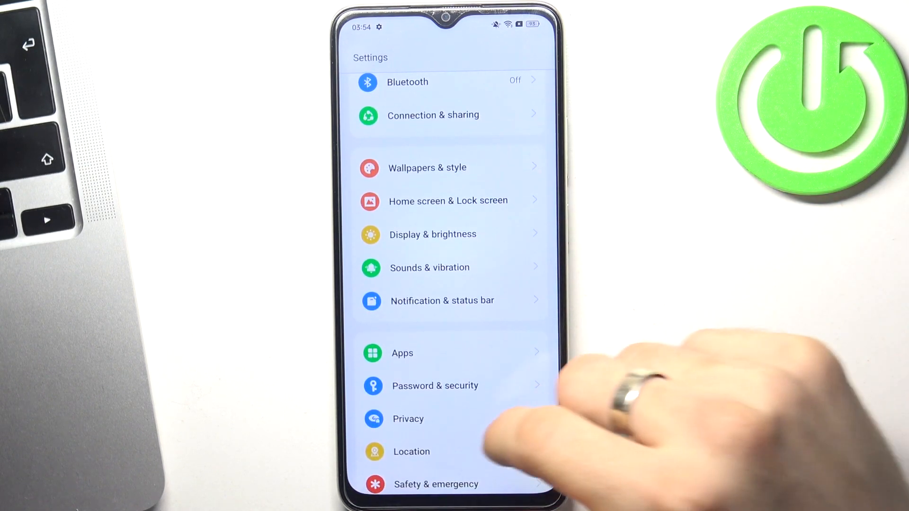
scroll(down, 3)
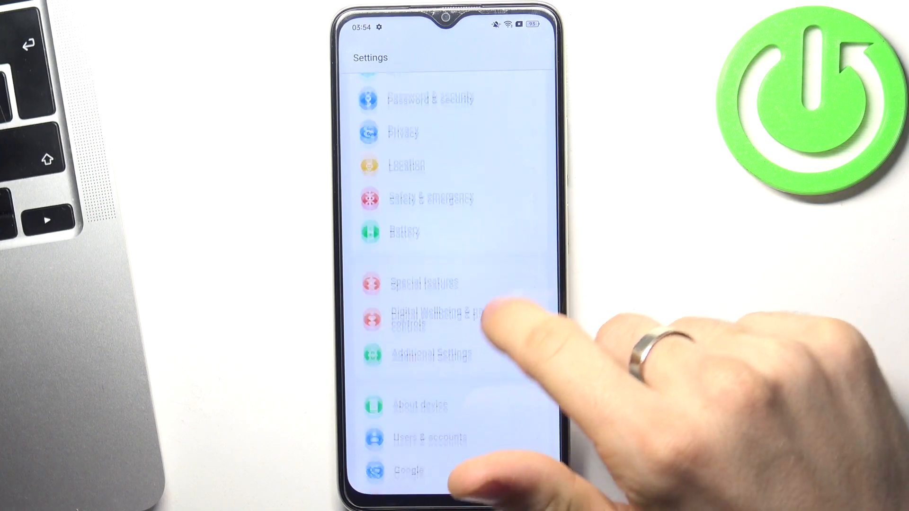
scroll(up, 3)
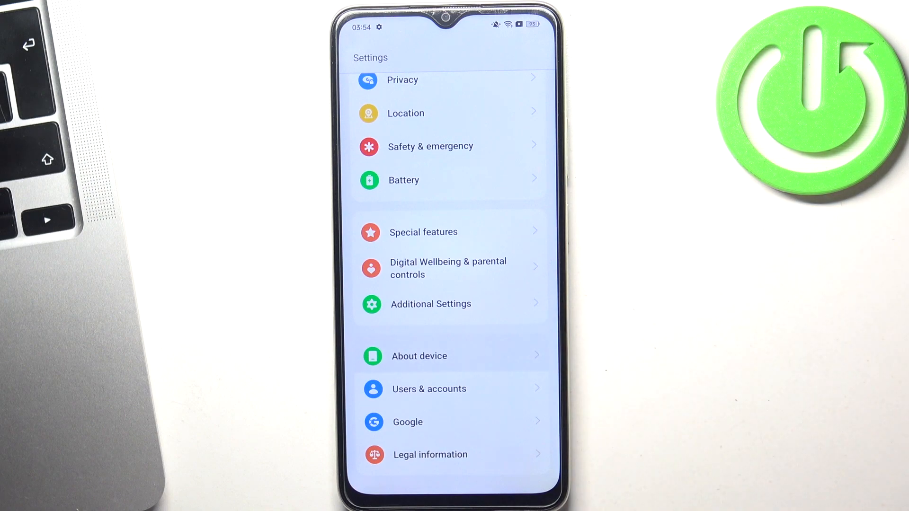
Open About device and check storage (29.8 GB of 128 GB) and 4.00 GB RAM.
click(418, 356)
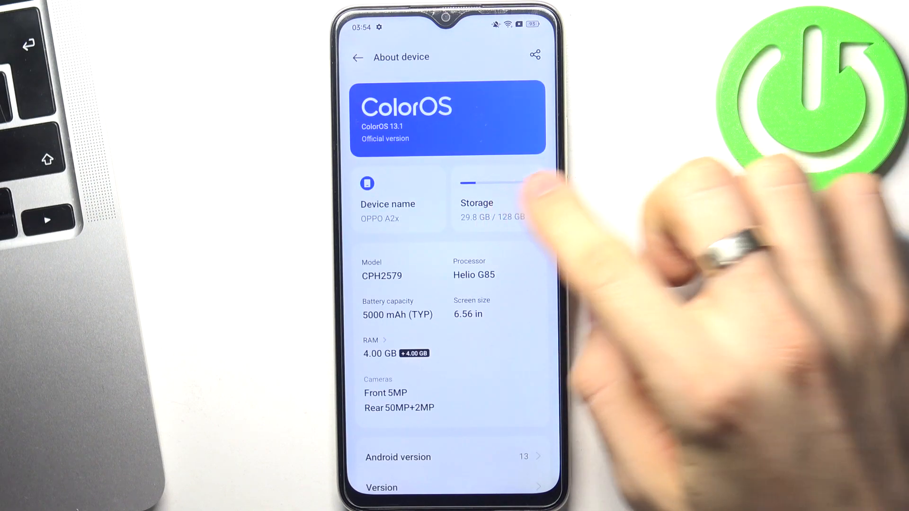
click(490, 203)
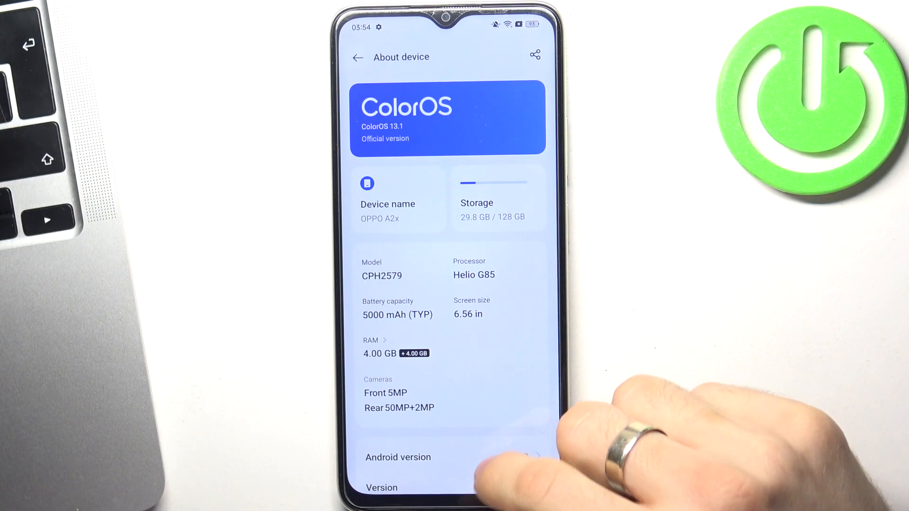
click(396, 353)
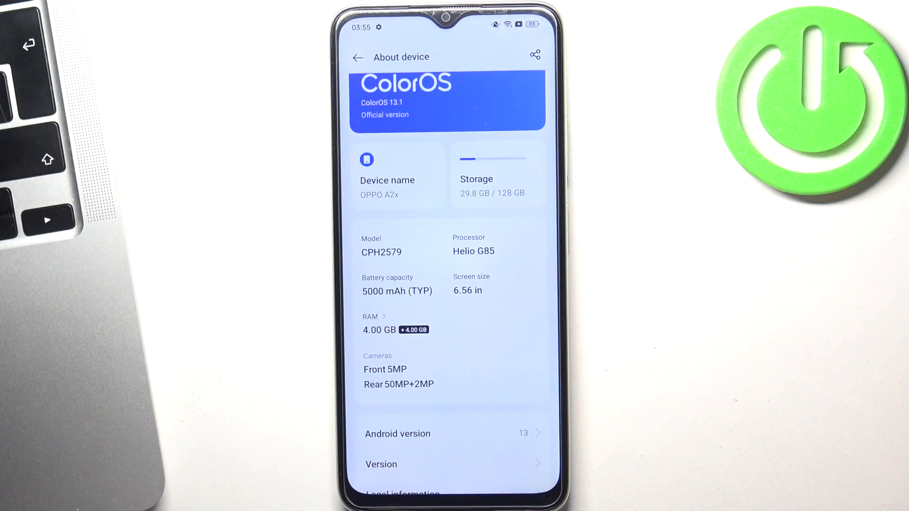
Go back to the main Settings list, then exit to the home screen.
click(358, 57)
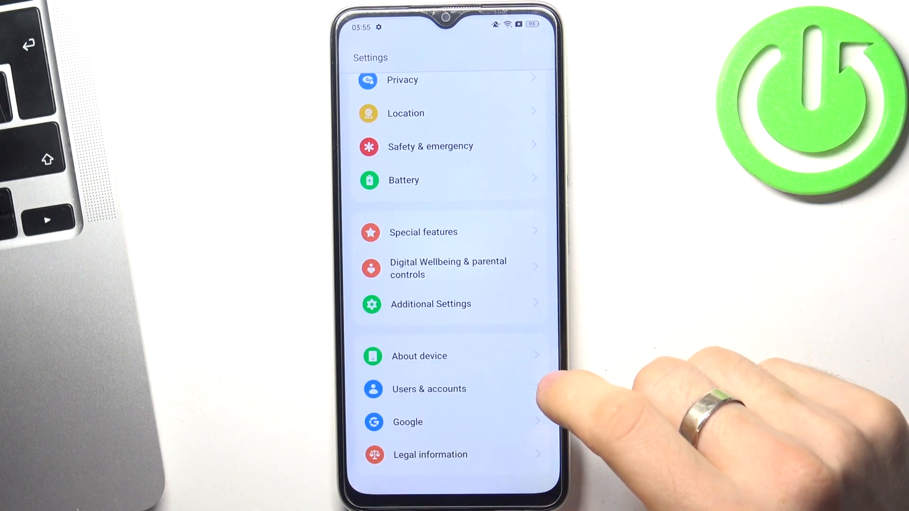
scroll(up, 3)
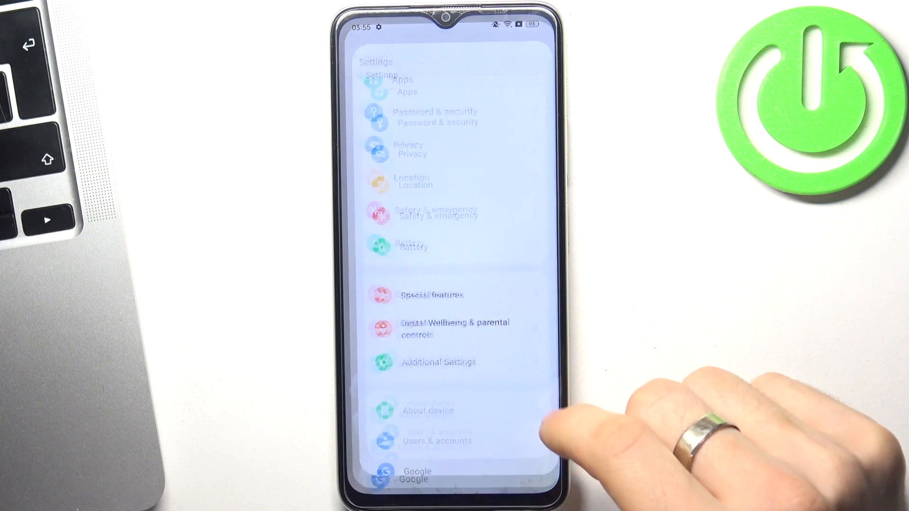
key(Home)
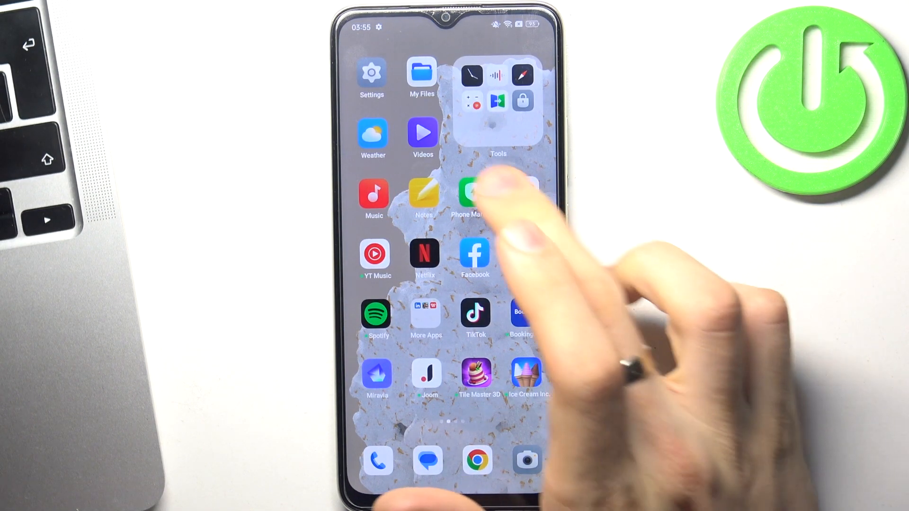
Launch Phone Manager, accept its statement of use, and start Optimise.
click(475, 194)
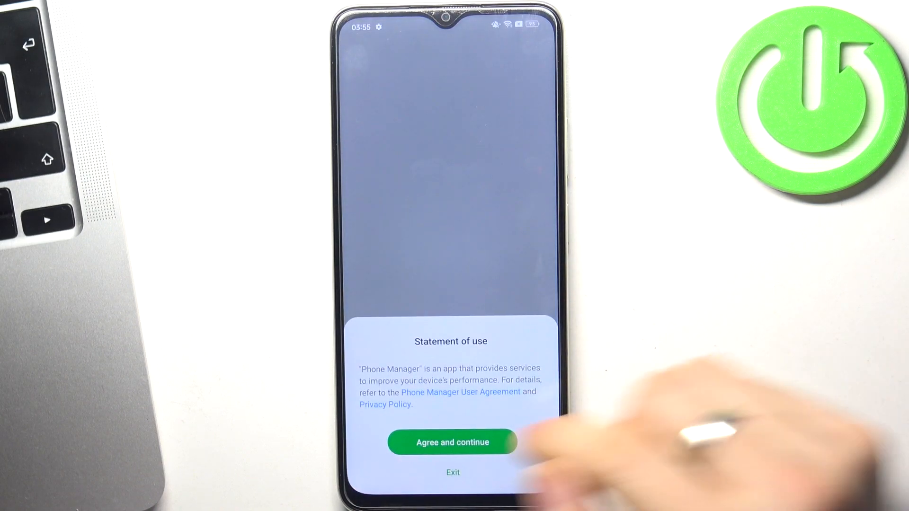
click(452, 442)
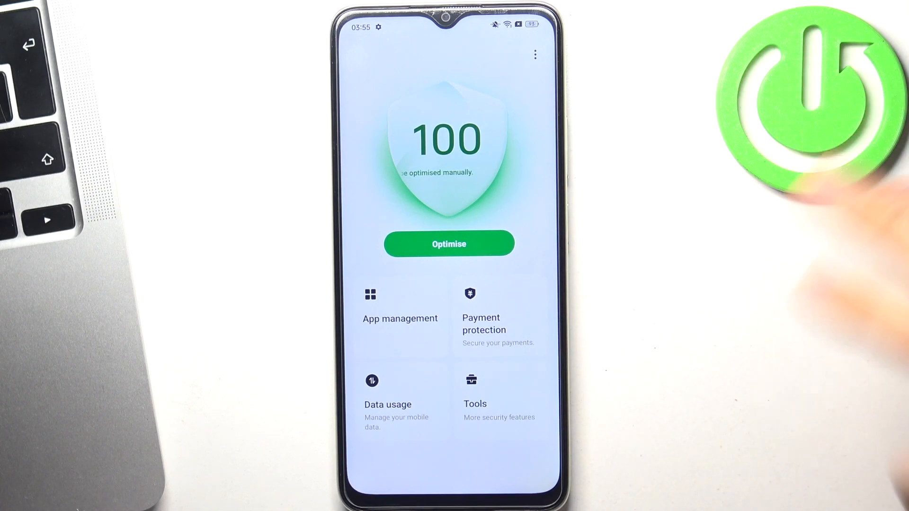
click(449, 244)
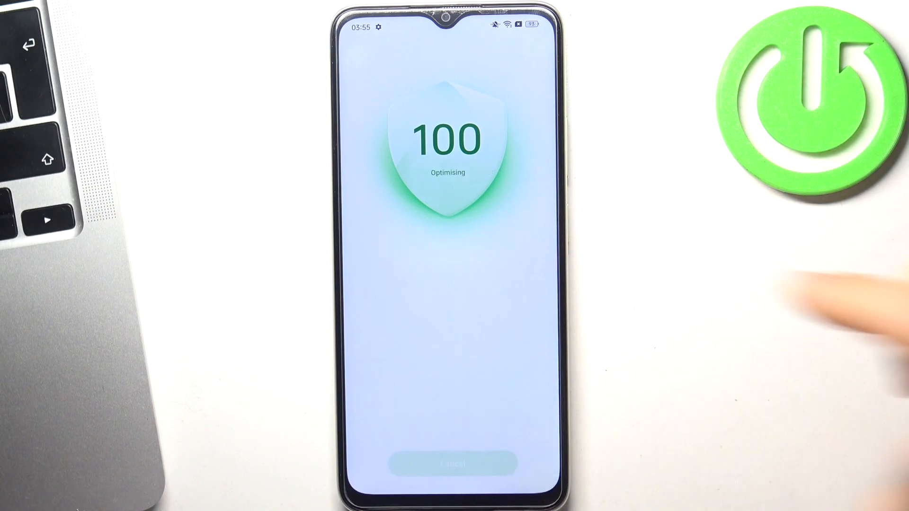